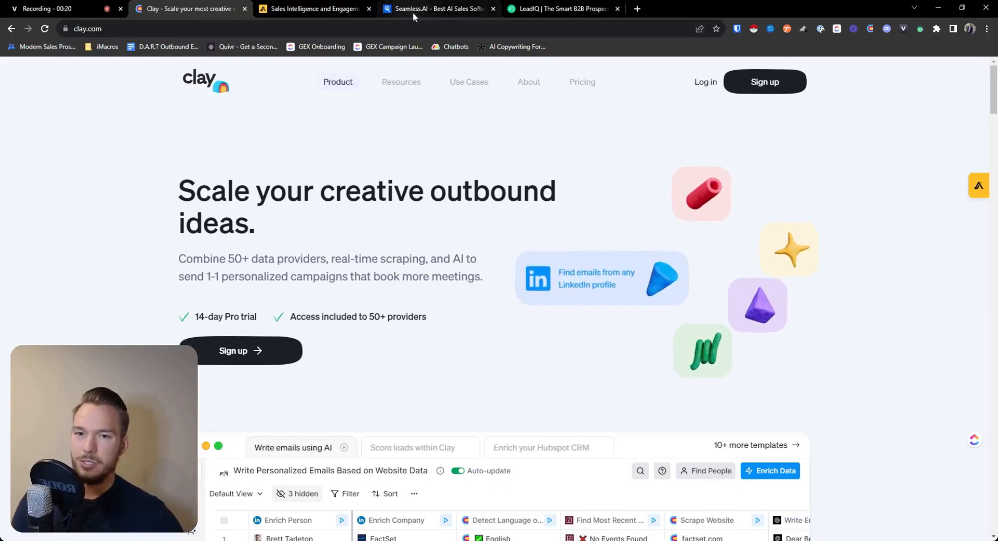
Step: Glance at the LeadIQ site, then bring the Seamless.AI homepage back on screen
{"action": "left_click", "coordinate": [560, 8]}
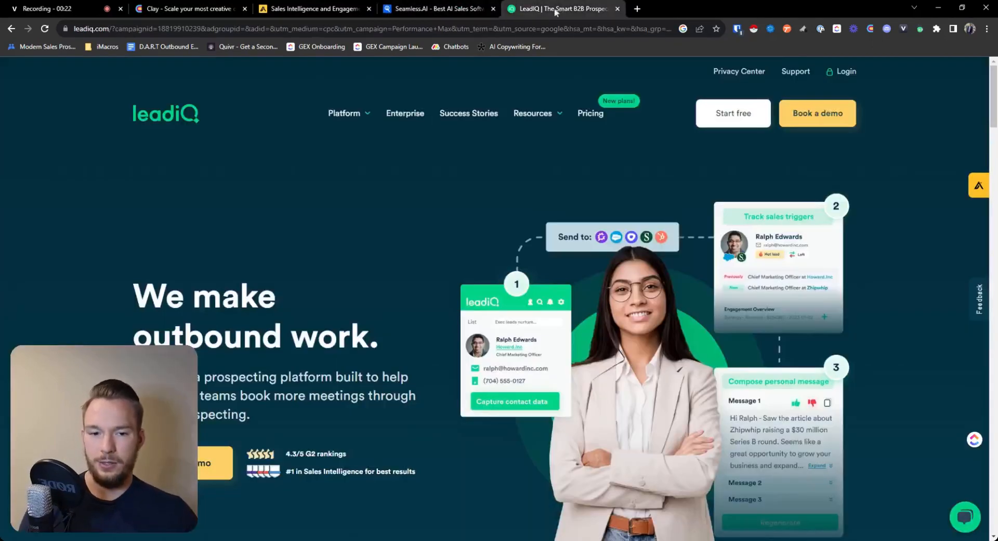
{"action": "left_click", "coordinate": [436, 10]}
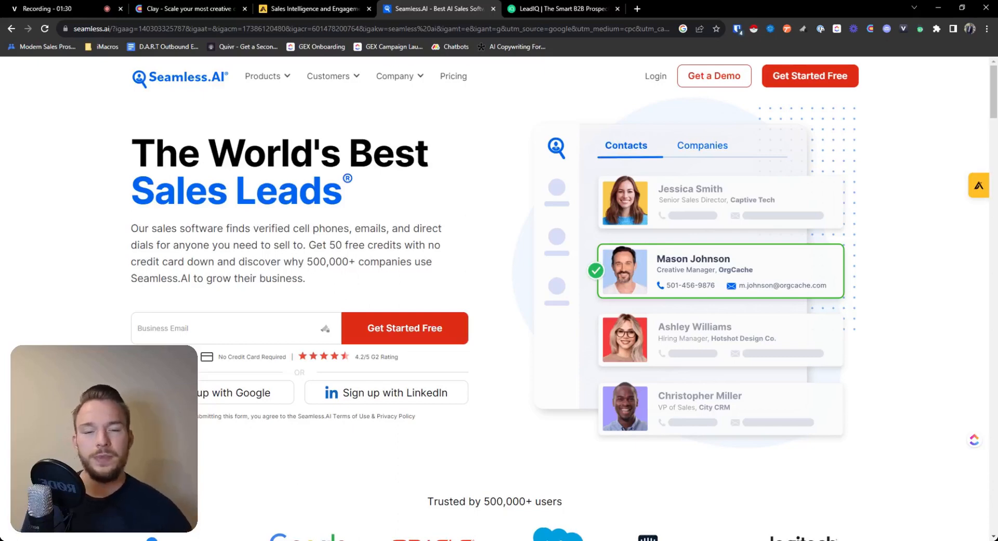
Step: Return to LeadIQ's homepage, then bring up Lusha and Cognism alongside the other vendors
{"action": "left_click", "coordinate": [562, 9]}
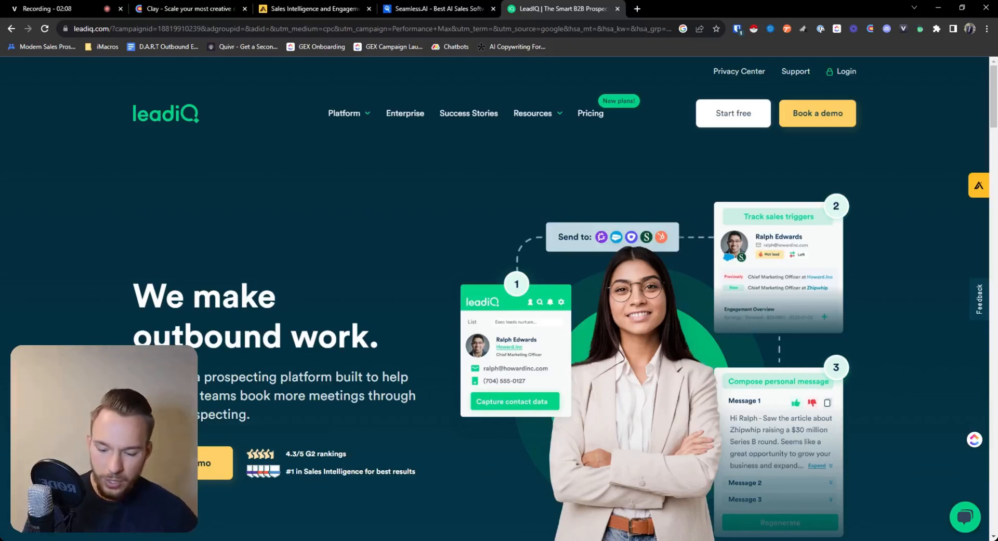
{"action": "left_click", "coordinate": [761, 8]}
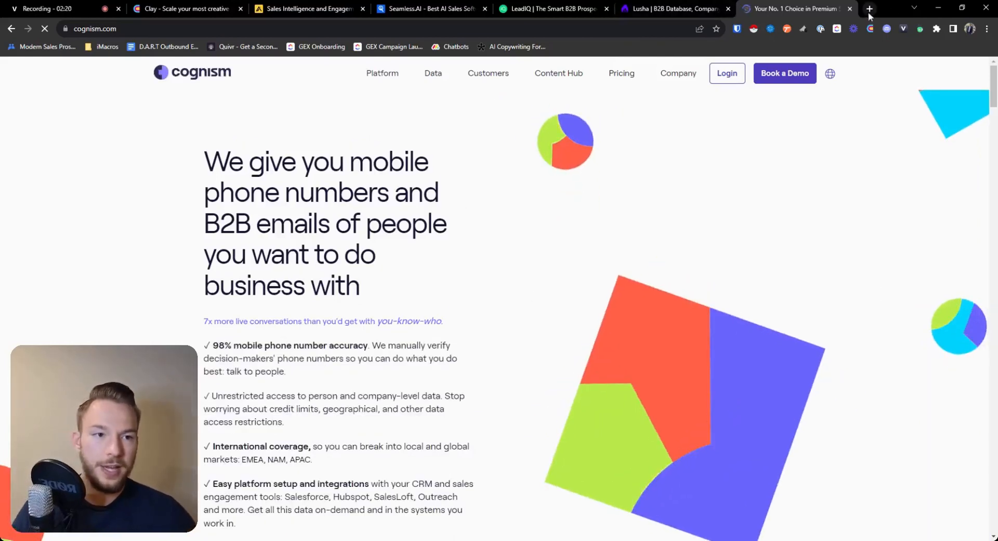
Step: Visit zoominfo.com and look through its Pricing & Plans page
{"action": "left_click", "coordinate": [868, 8]}
{"action": "type", "text": "zoominfo.com"}
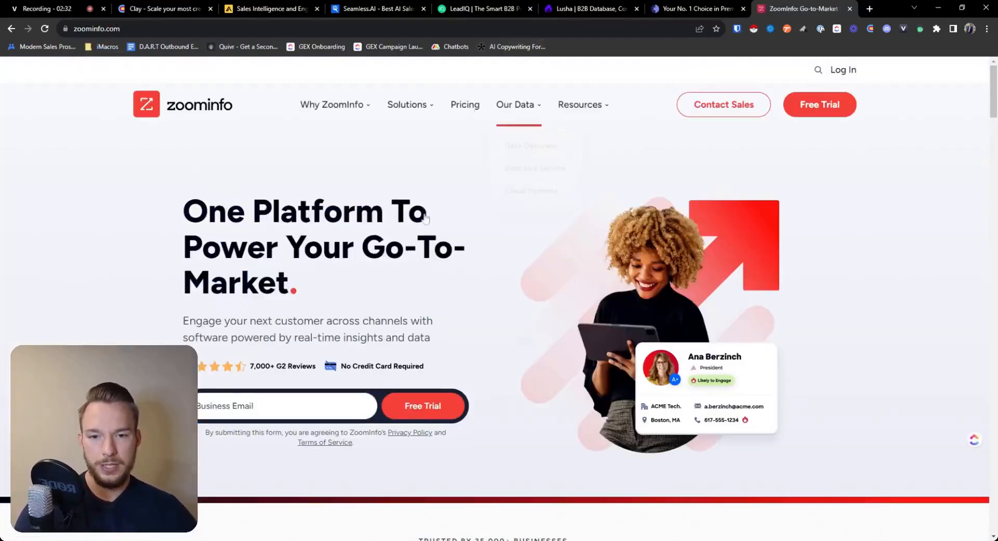
{"action": "left_click", "coordinate": [464, 104]}
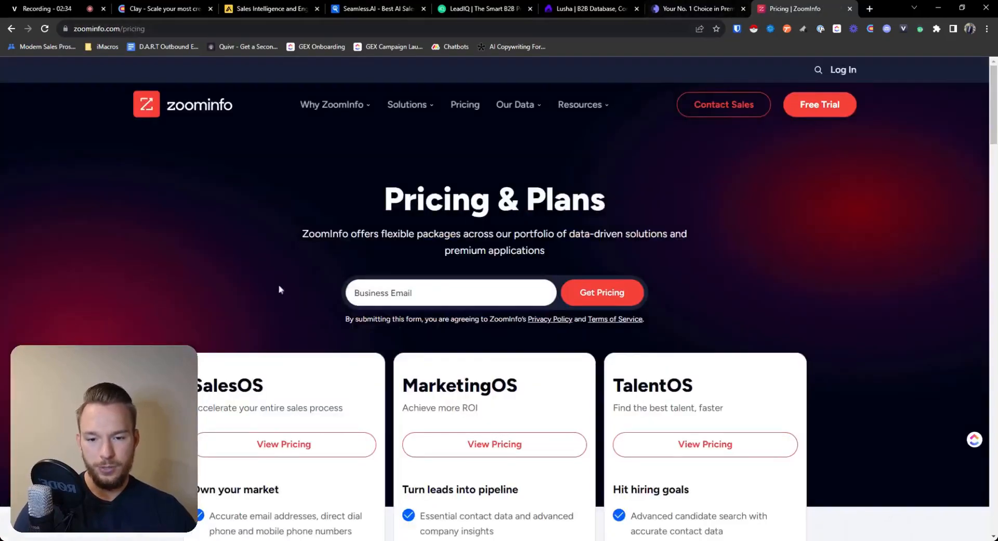
{"action": "scroll", "scroll_direction": "down", "scroll_amount": 3}
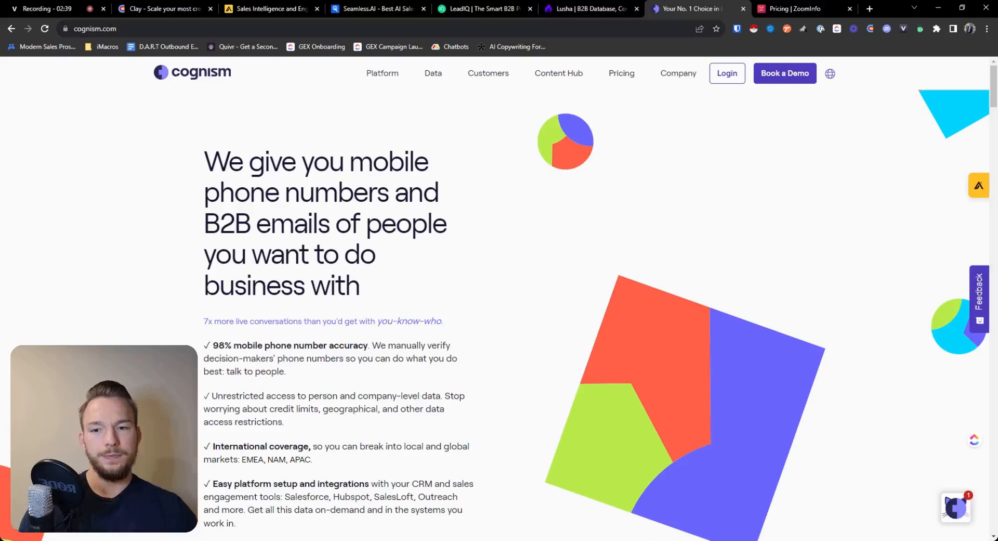
Step: Read Cognism's 'Tell me about Cognism pricing!' FAQ, then close the extra vendor sites
{"action": "left_click", "coordinate": [620, 73]}
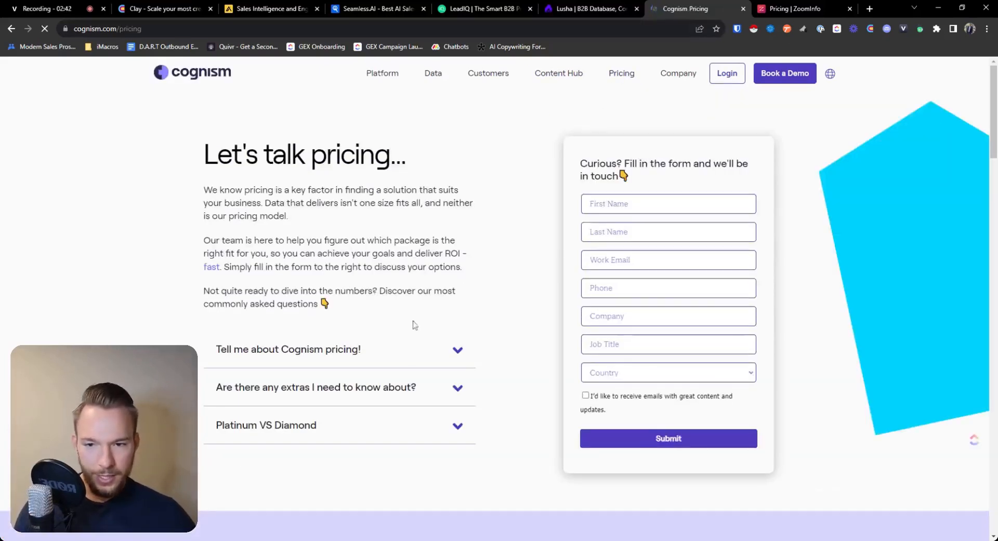
{"action": "left_click", "coordinate": [288, 350]}
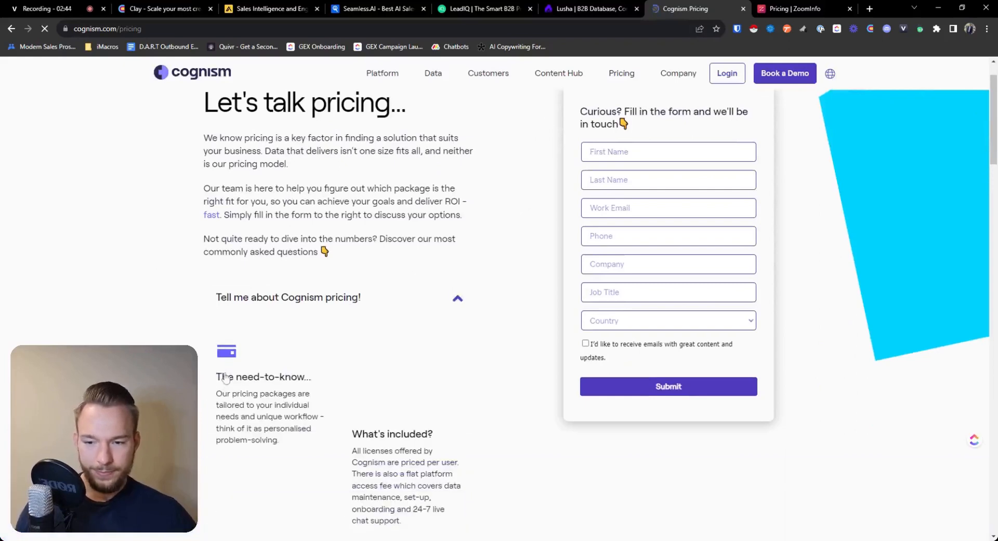
{"action": "left_click", "coordinate": [590, 9]}
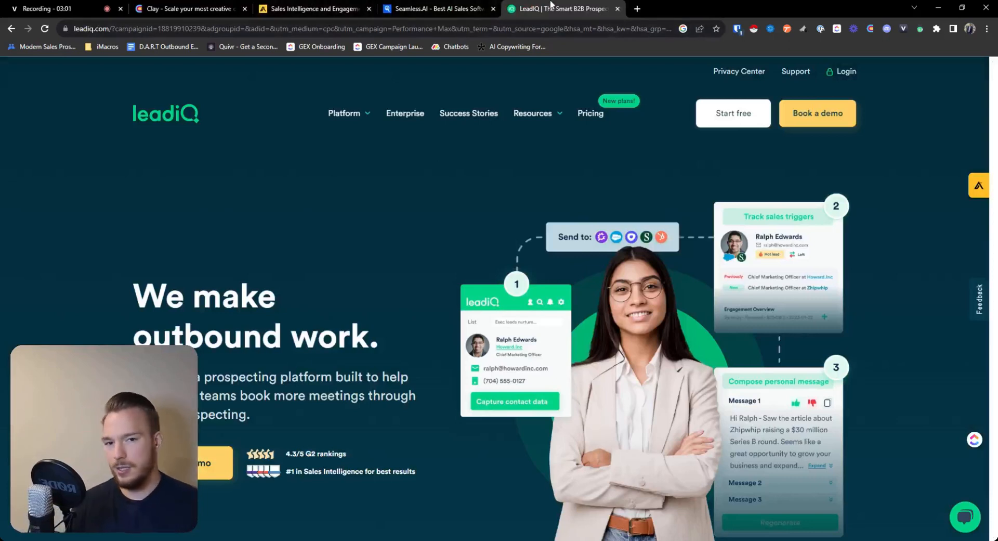
Step: Pass through the Apollo site and land back on Clay's homepage
{"action": "left_click", "coordinate": [313, 8]}
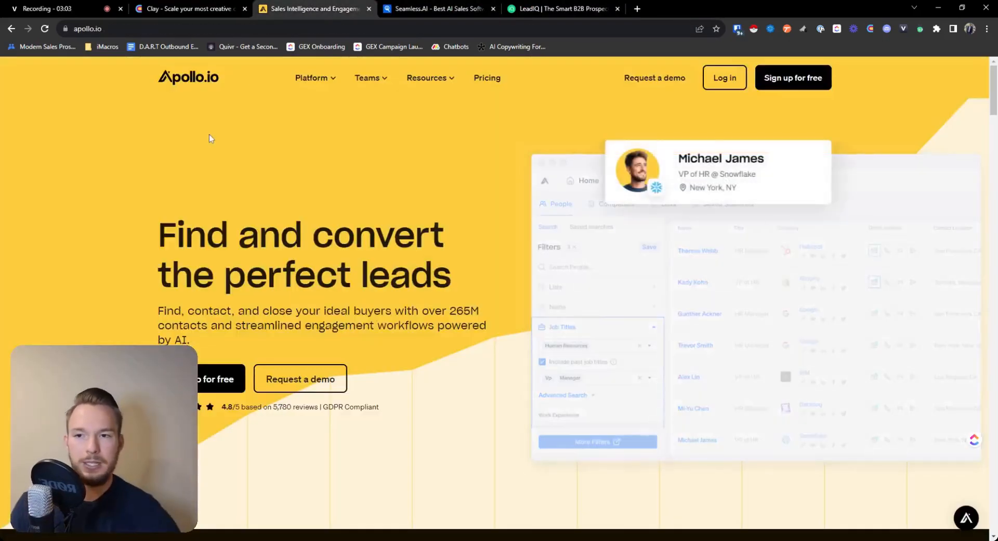
{"action": "left_click", "coordinate": [189, 8]}
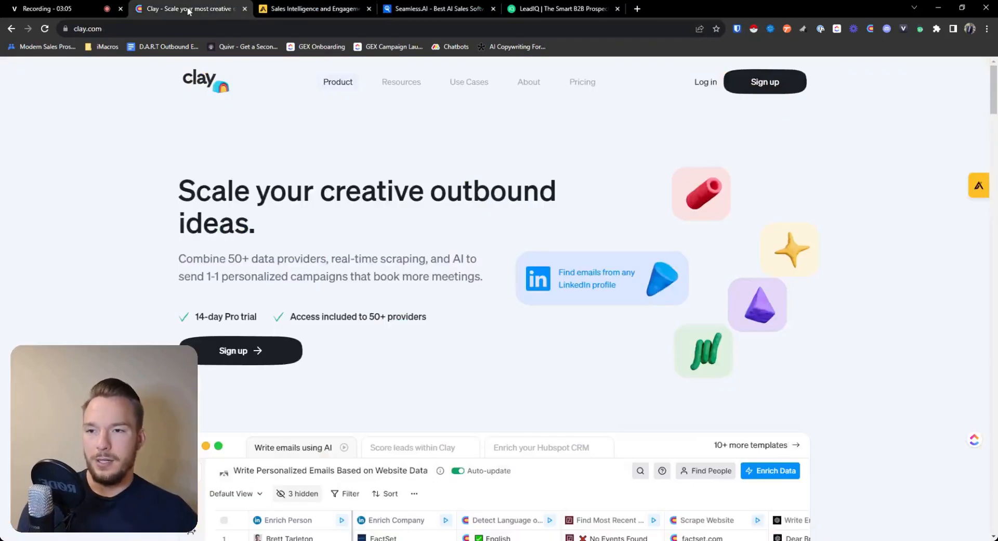